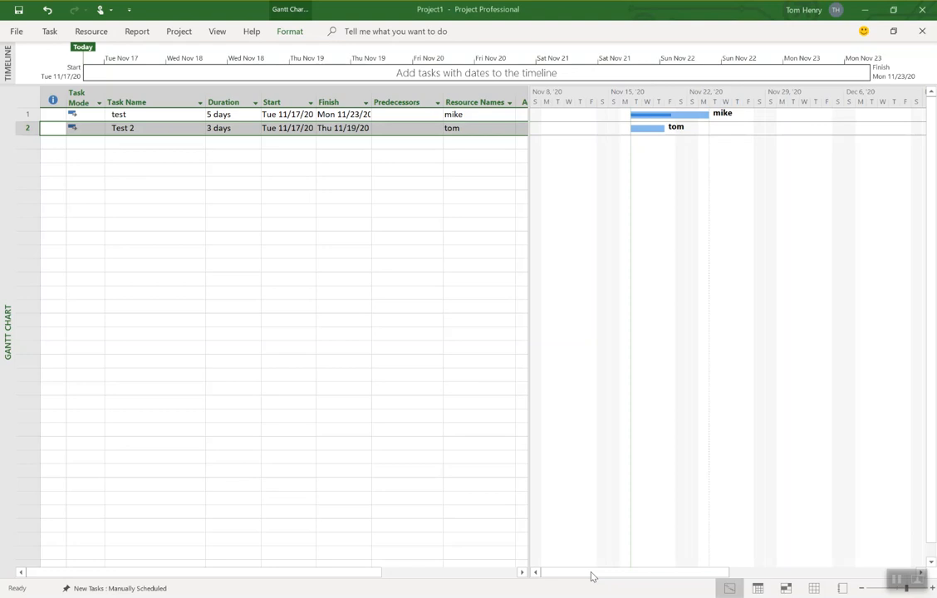
mouse_move(681, 133)
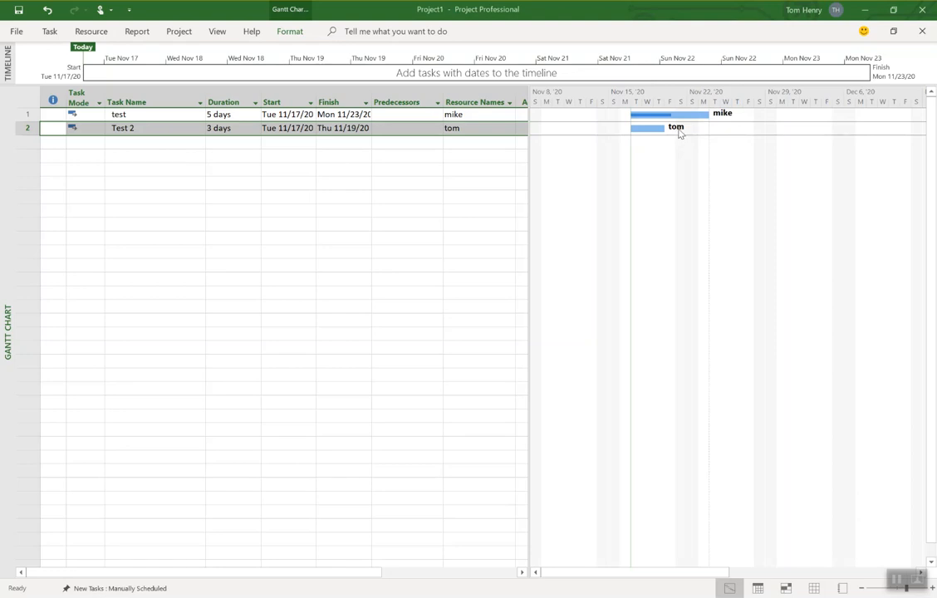
mouse_move(177, 143)
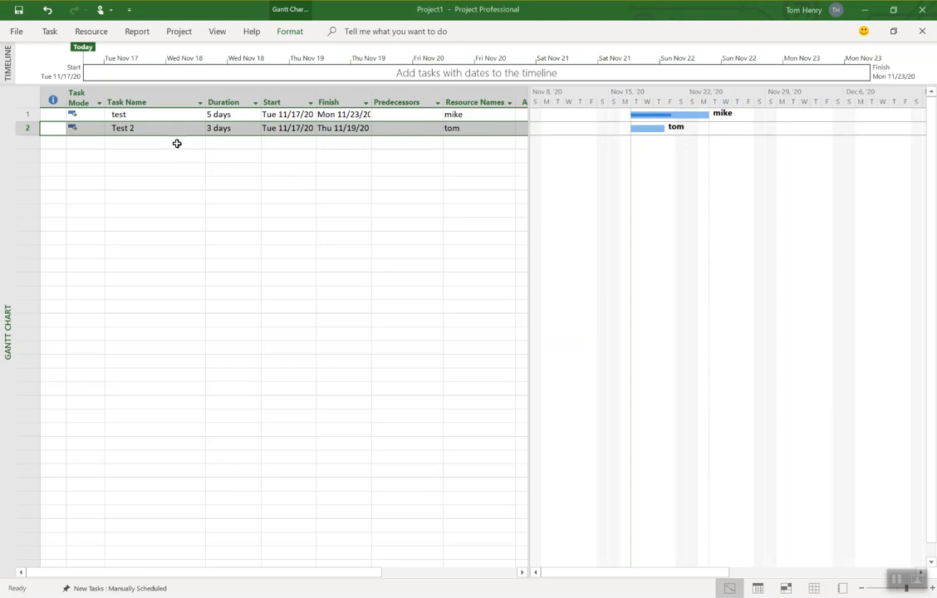
Step: Enter a new 5-day task 'Test 3' and assign the resource 'mary' to it
left_click(155, 142)
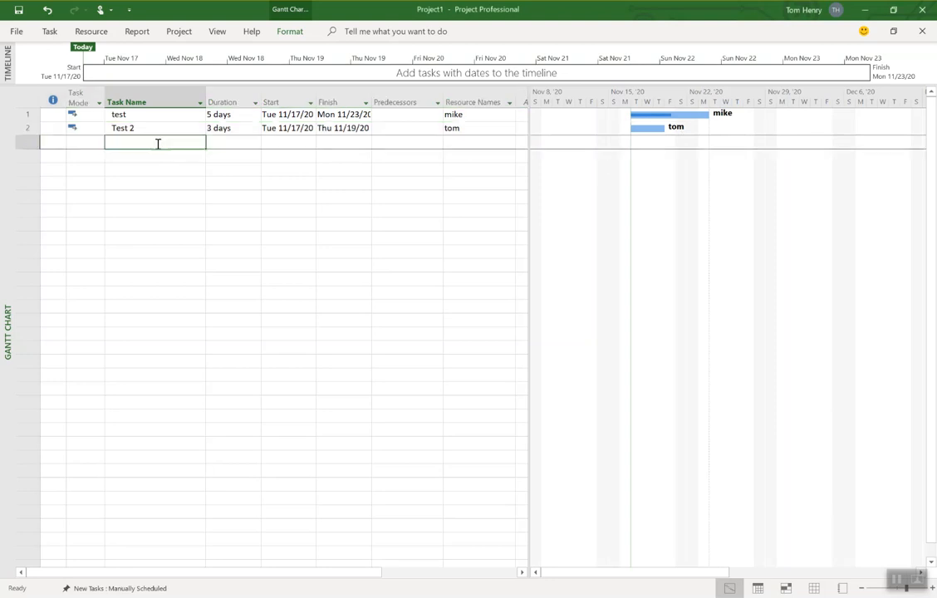
type("Tee")
left_click(233, 143)
type("5 days")
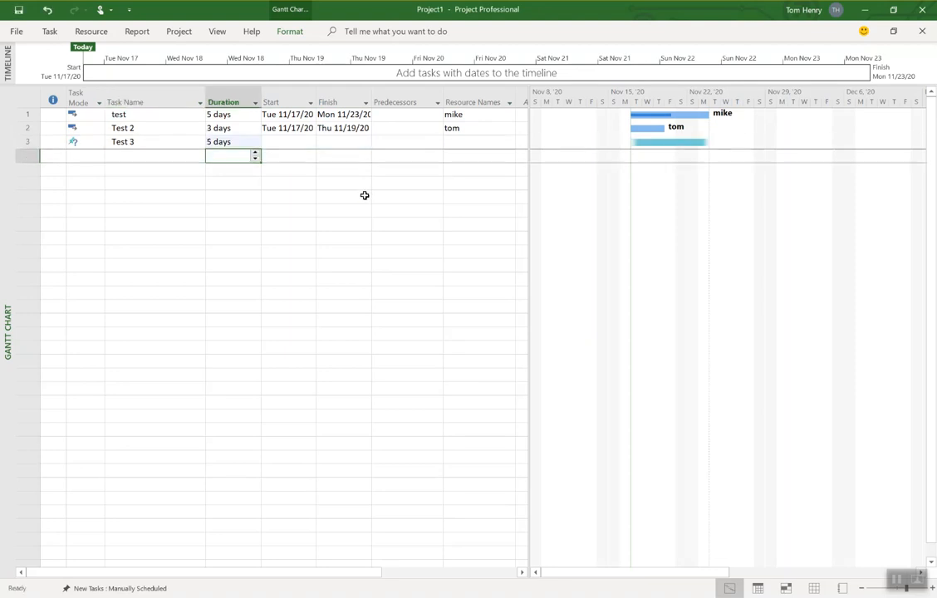
left_click(84, 142)
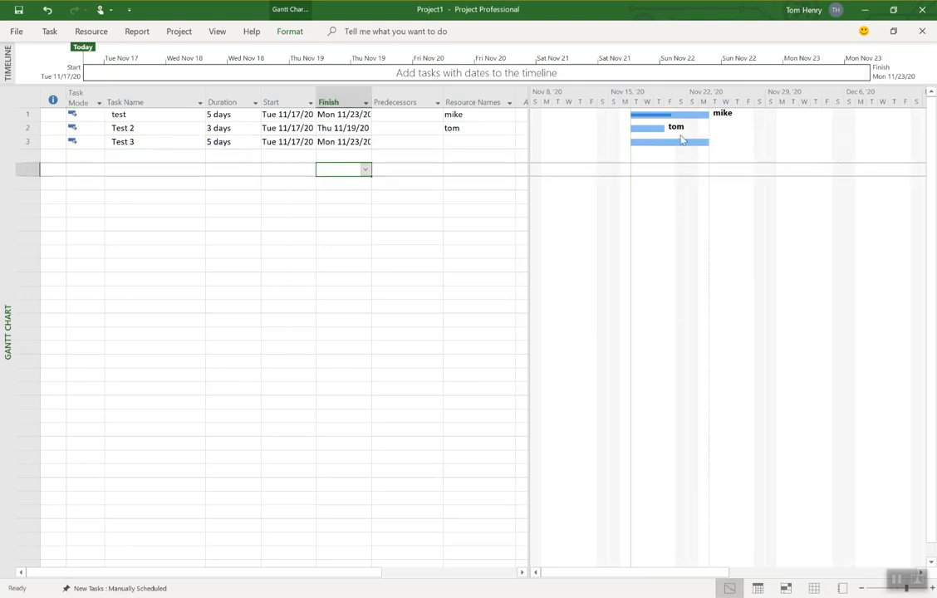
mouse_move(617, 177)
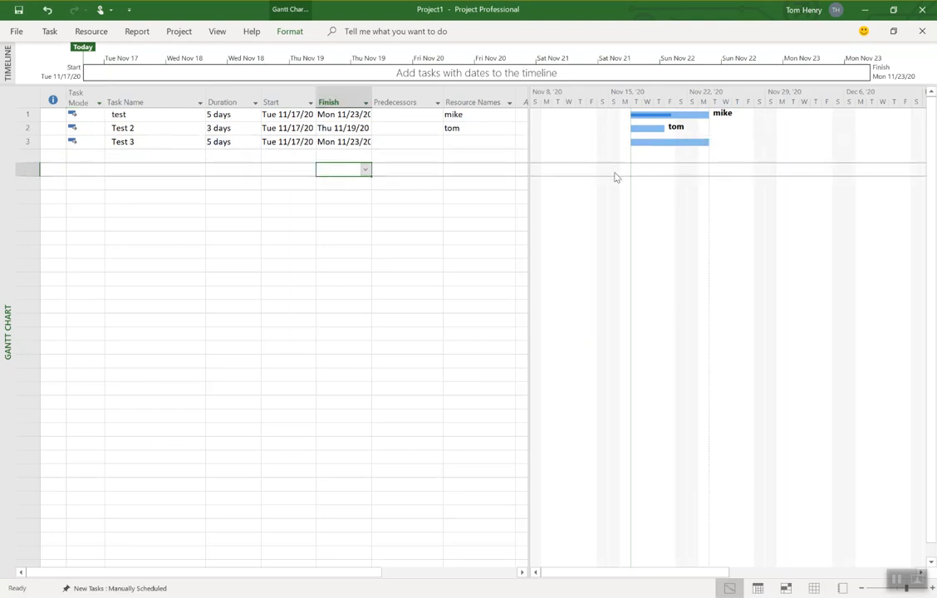
left_click(478, 141)
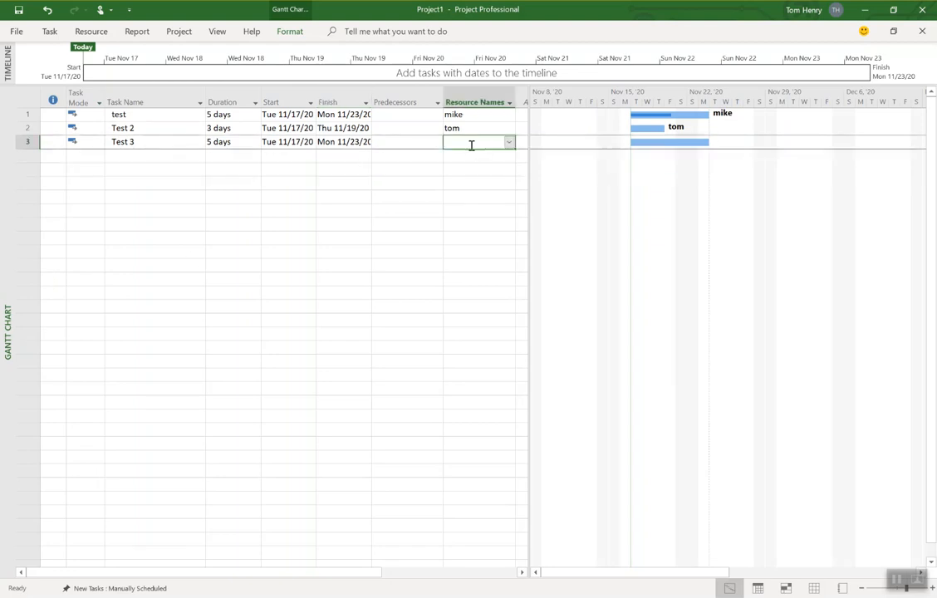
type("mar")
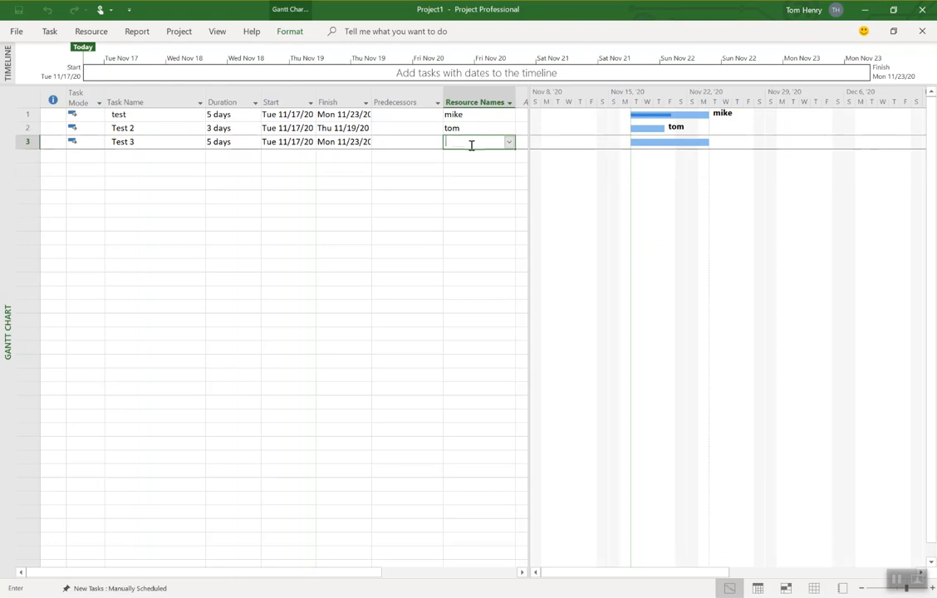
type("mary")
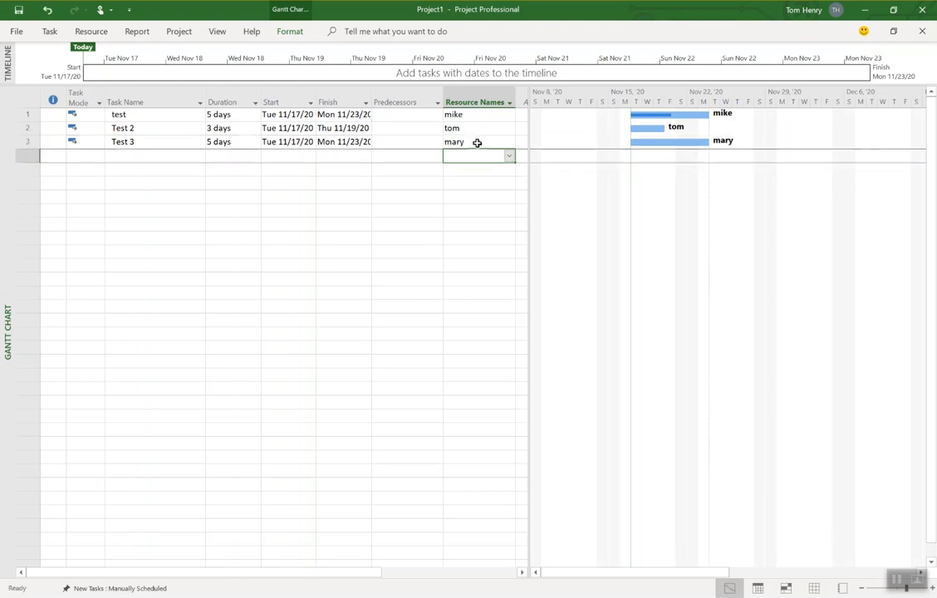
left_click(477, 142)
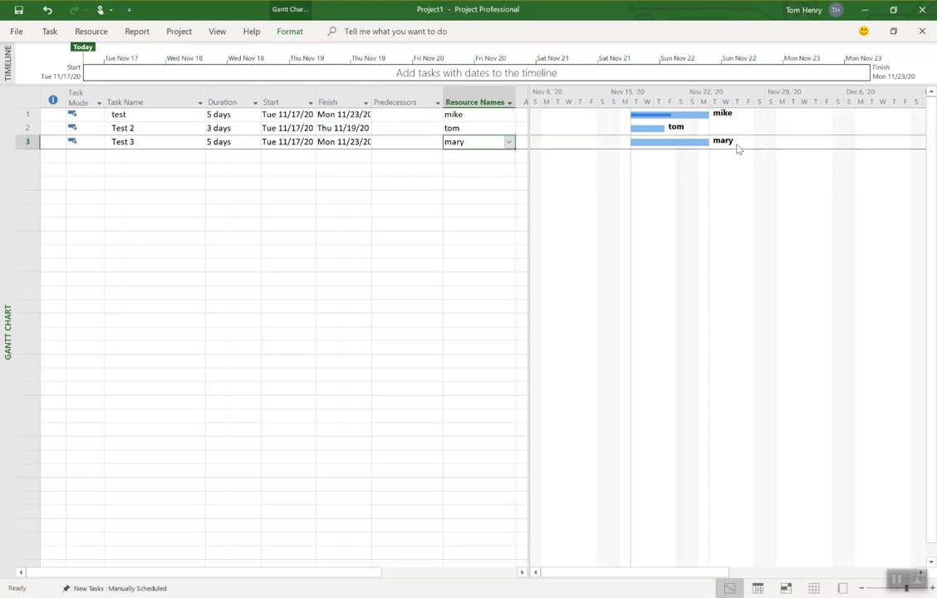
mouse_move(726, 146)
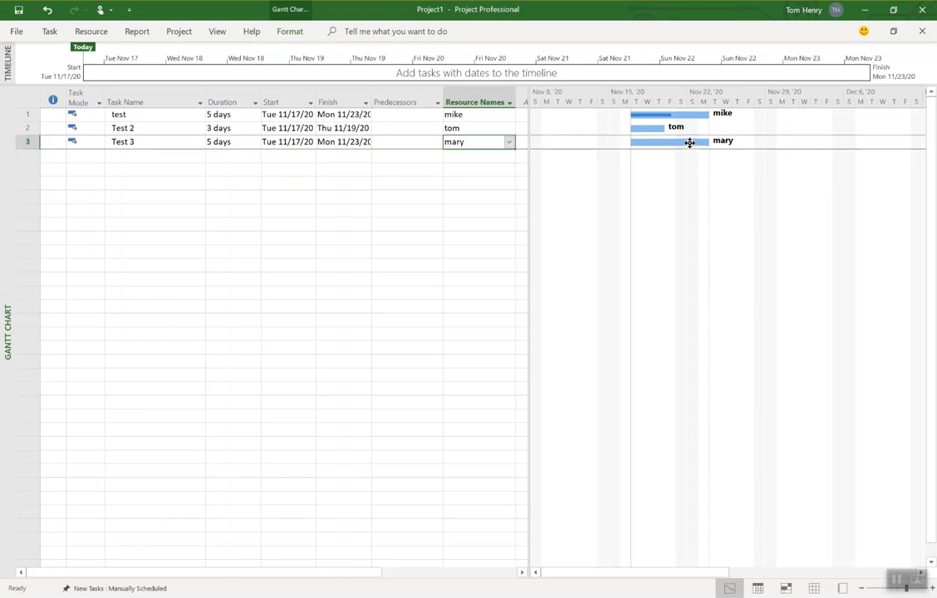
Step: Via Format Bar, set the Test 3 bar's Right text to % Complete so it shows 0%
right_click(690, 140)
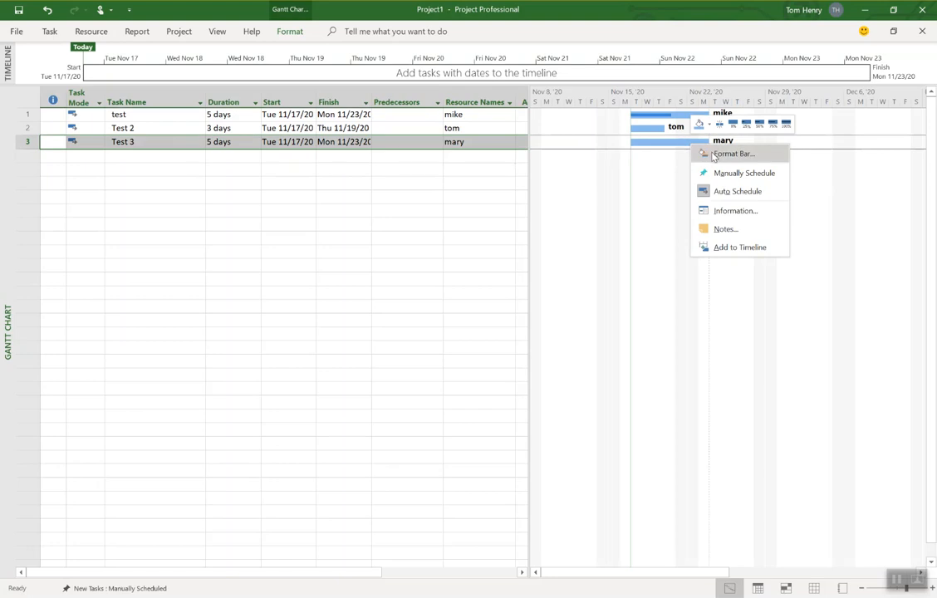
left_click(732, 154)
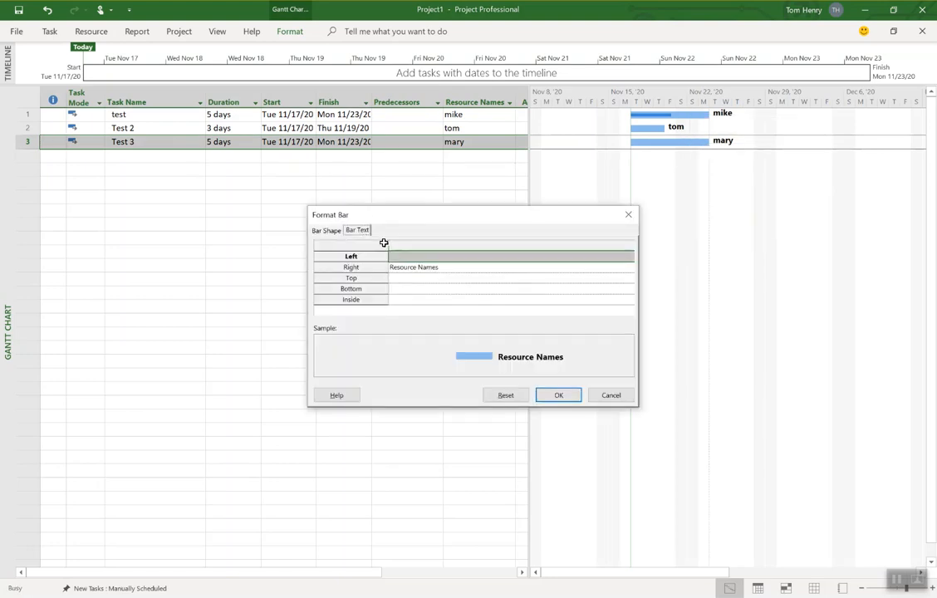
left_click(351, 266)
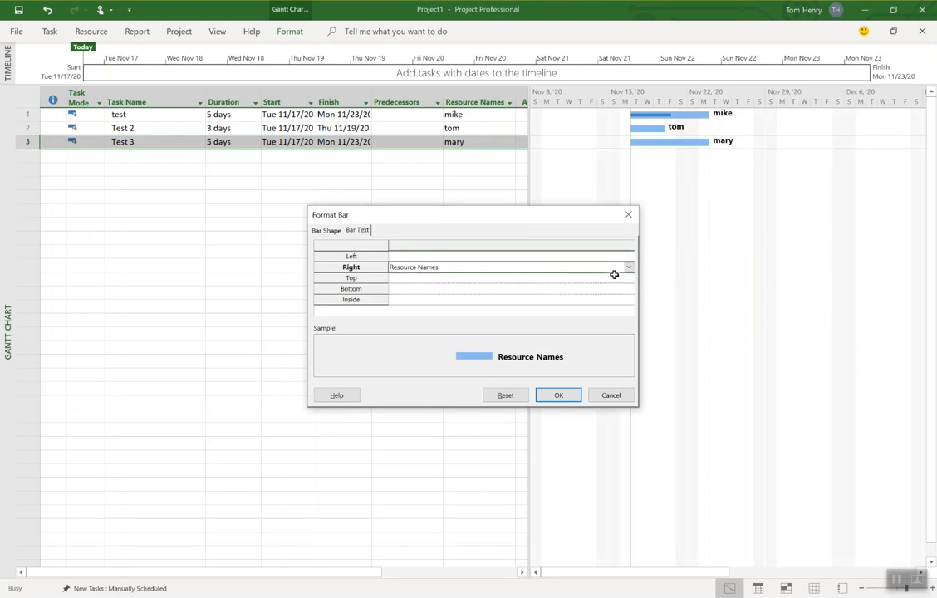
left_click(629, 267)
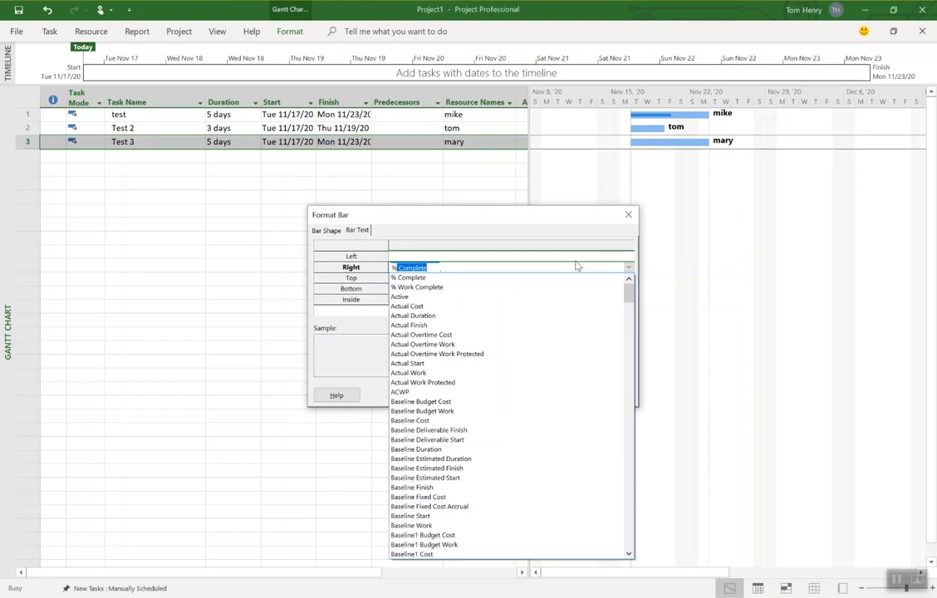
left_click(407, 266)
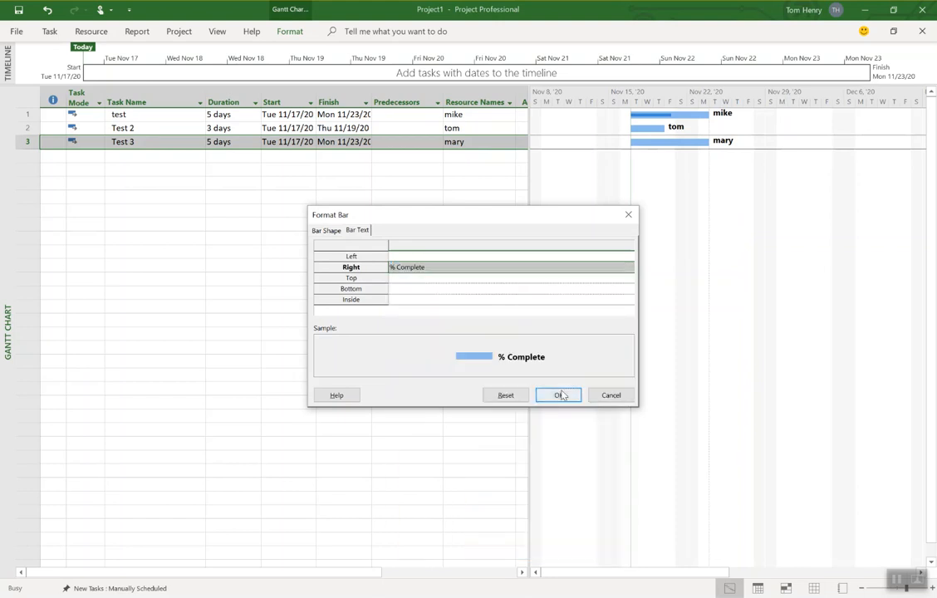
left_click(558, 394)
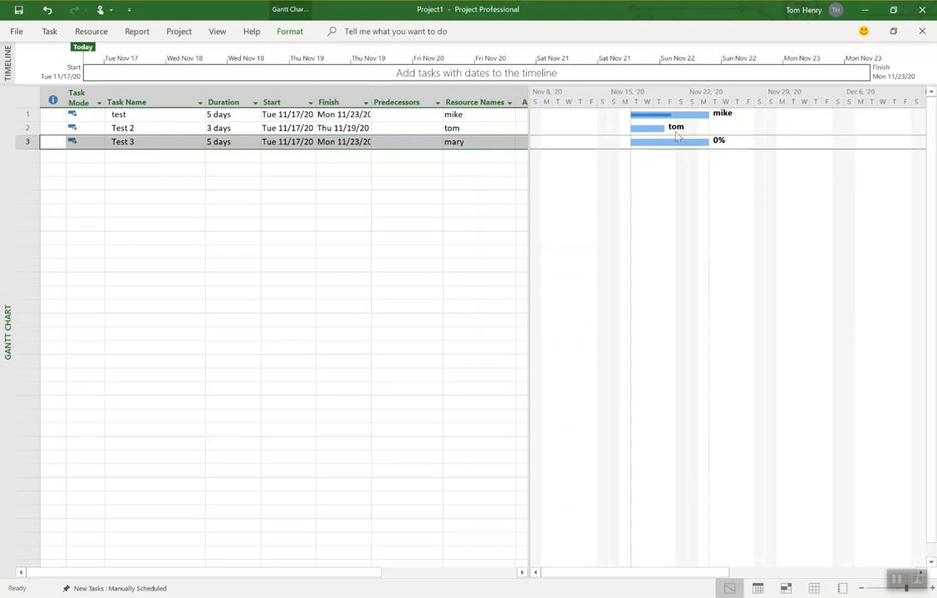
mouse_move(725, 205)
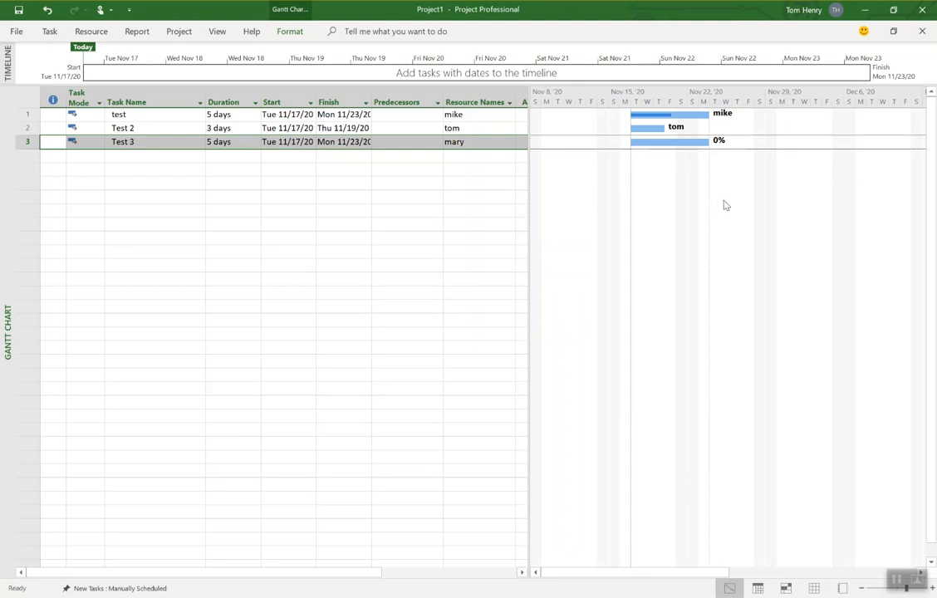
Step: In Bar Styles, set the Task row's Right text to % Complete for all bars (75%, 0%, 0%)
right_click(726, 206)
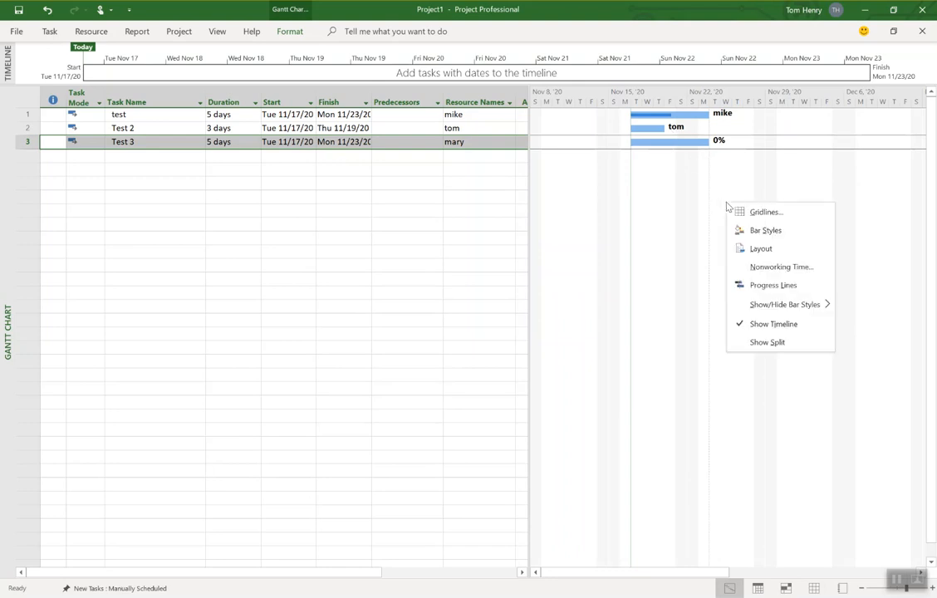
mouse_move(663, 144)
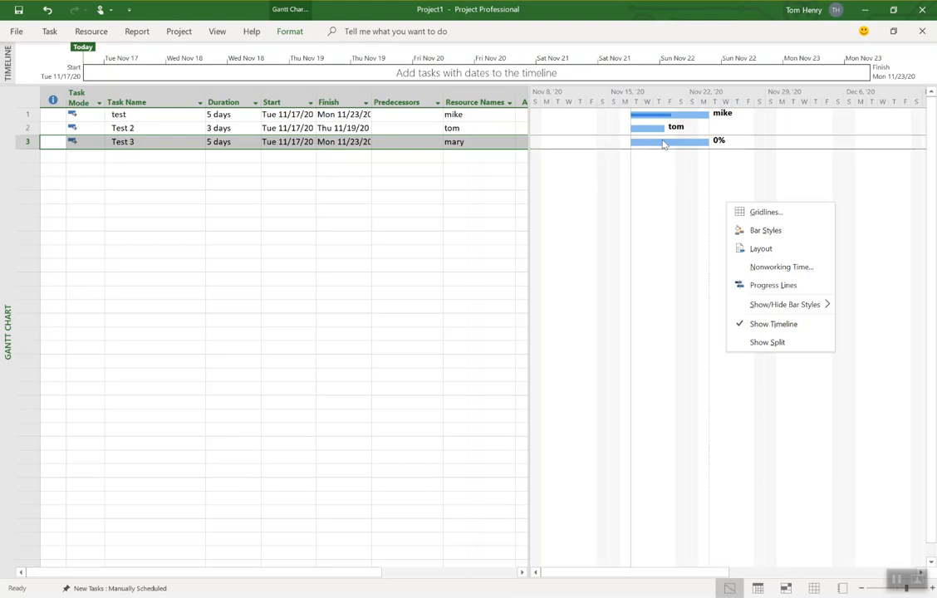
mouse_move(765, 230)
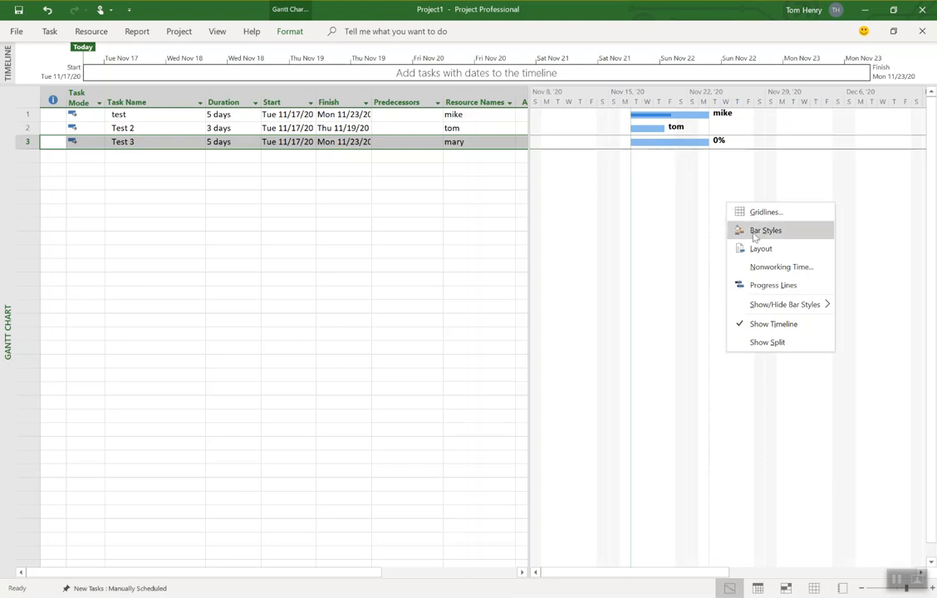
left_click(765, 230)
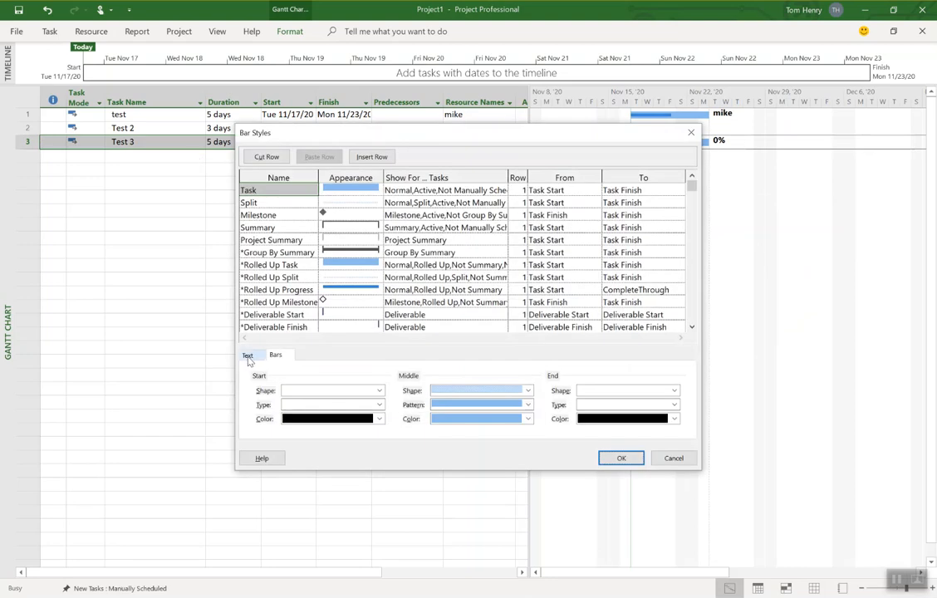
left_click(246, 355)
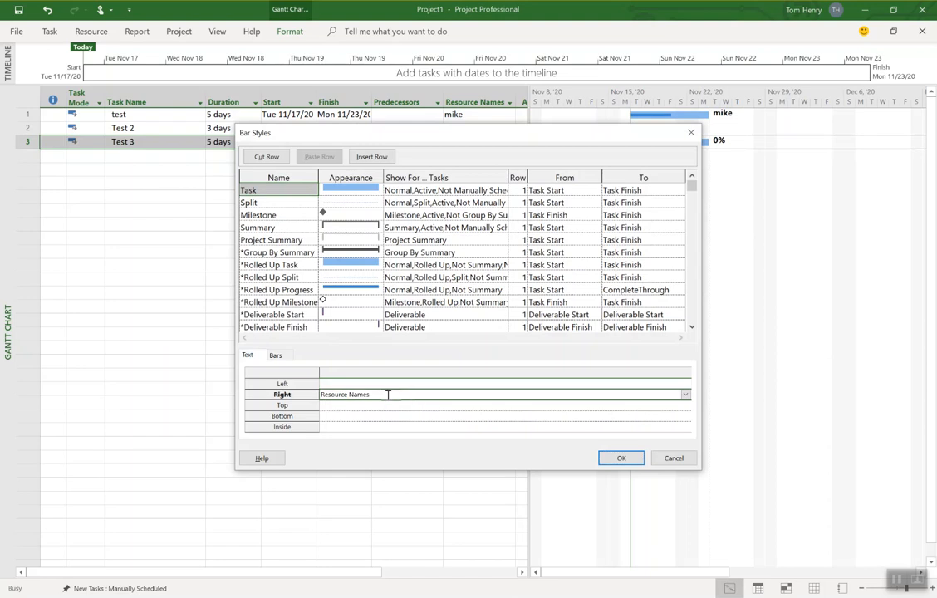
left_click(685, 394)
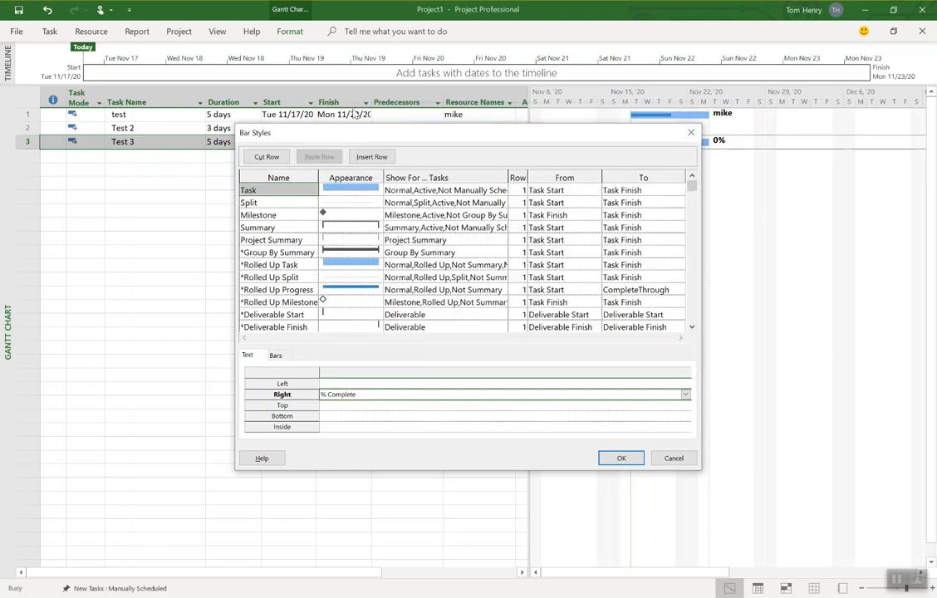
mouse_move(646, 481)
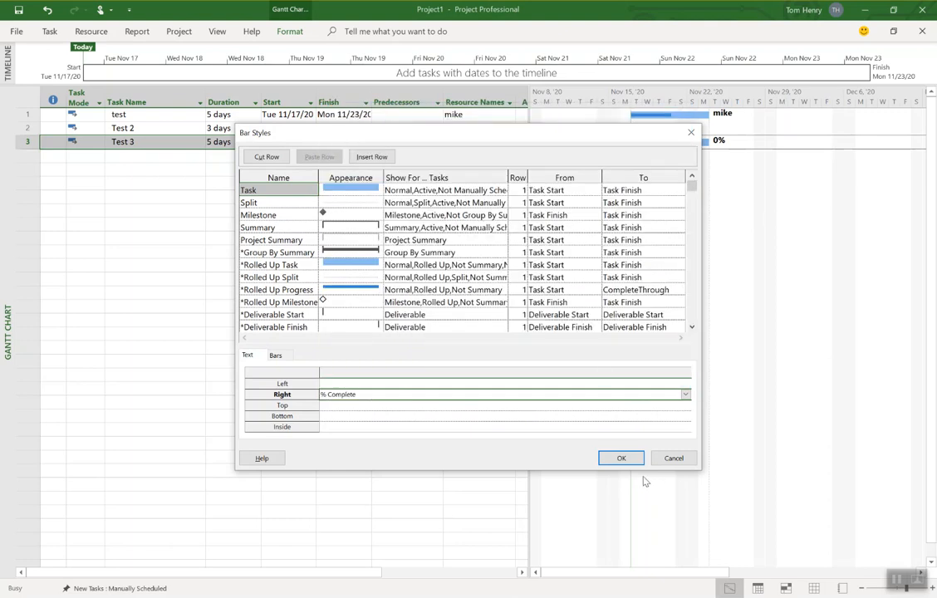
left_click(622, 458)
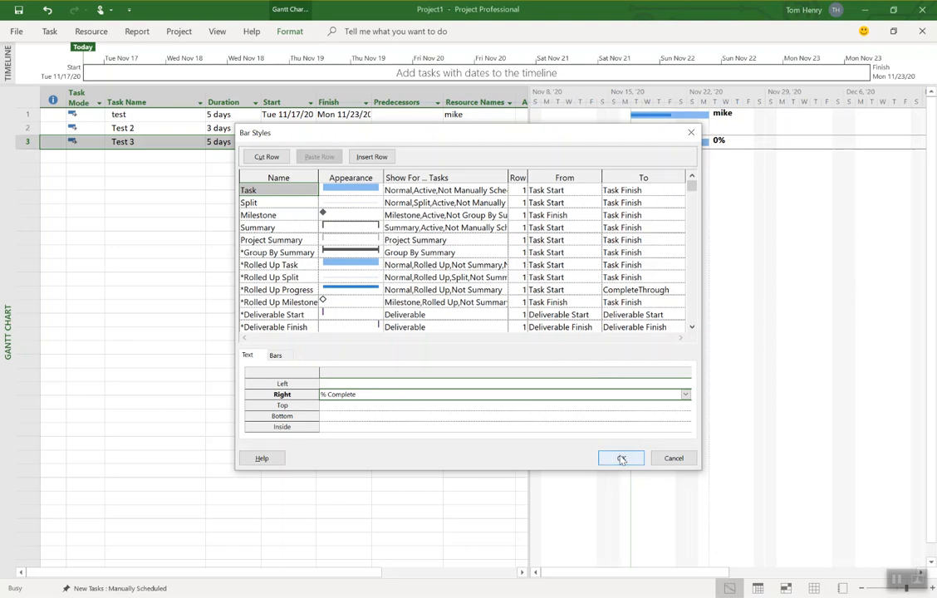
left_click(620, 458)
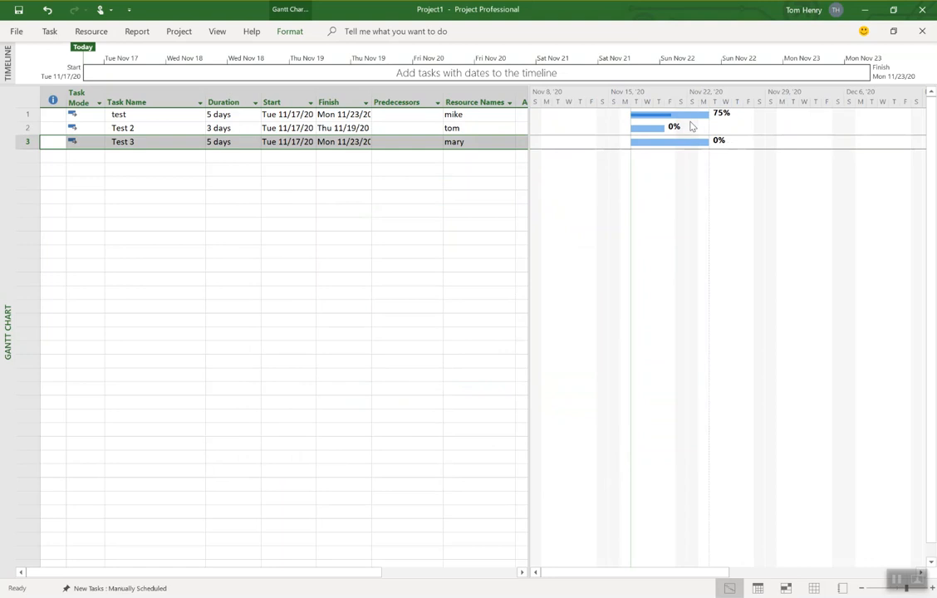
mouse_move(392, 112)
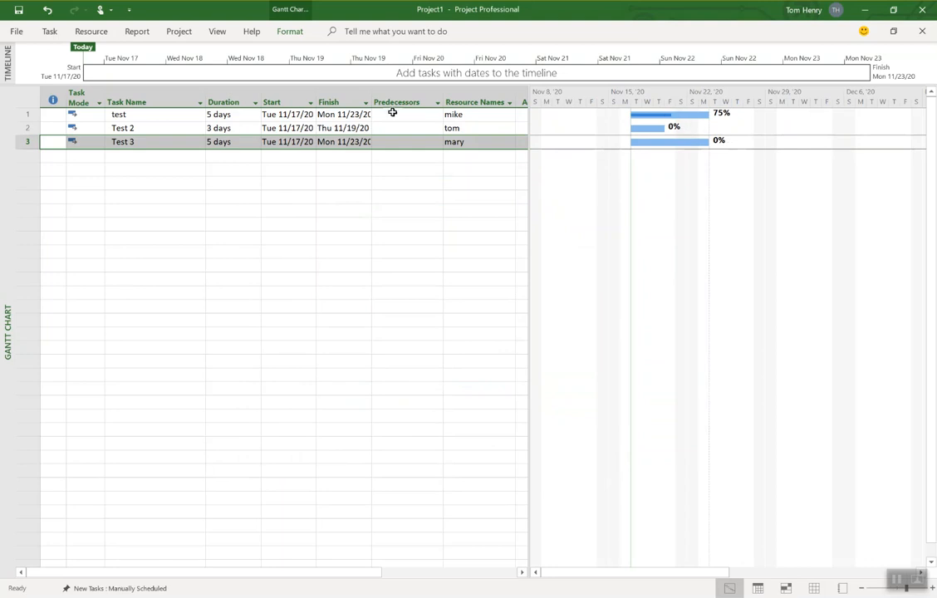
mouse_move(706, 155)
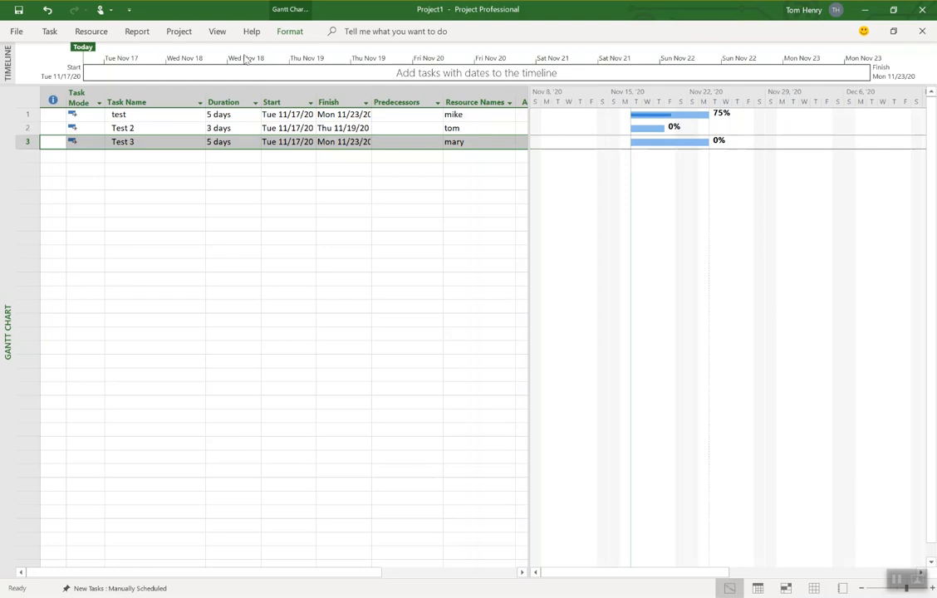
Step: Choose Tracking Gantt from More Views and apply it to the schedule
left_click(217, 31)
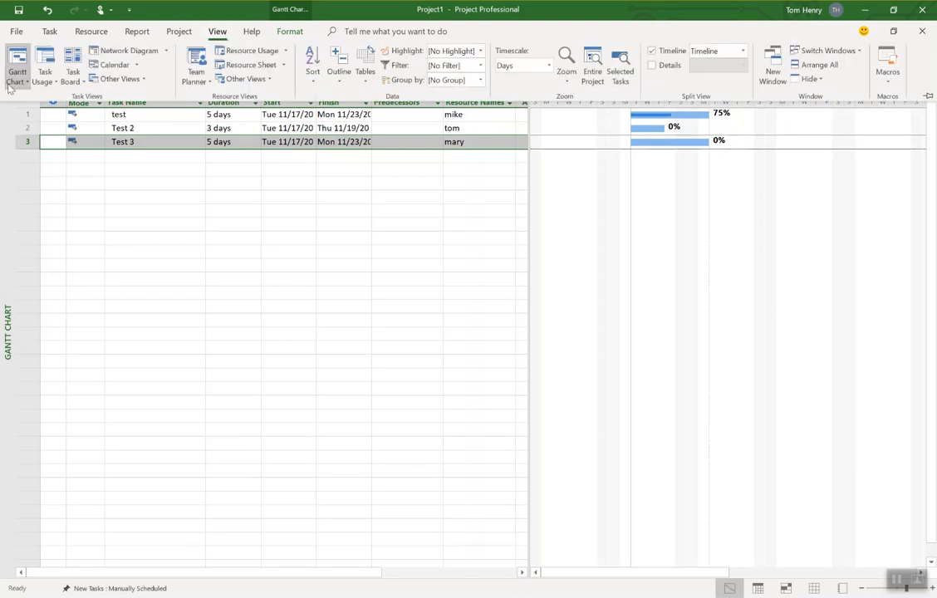
left_click(18, 66)
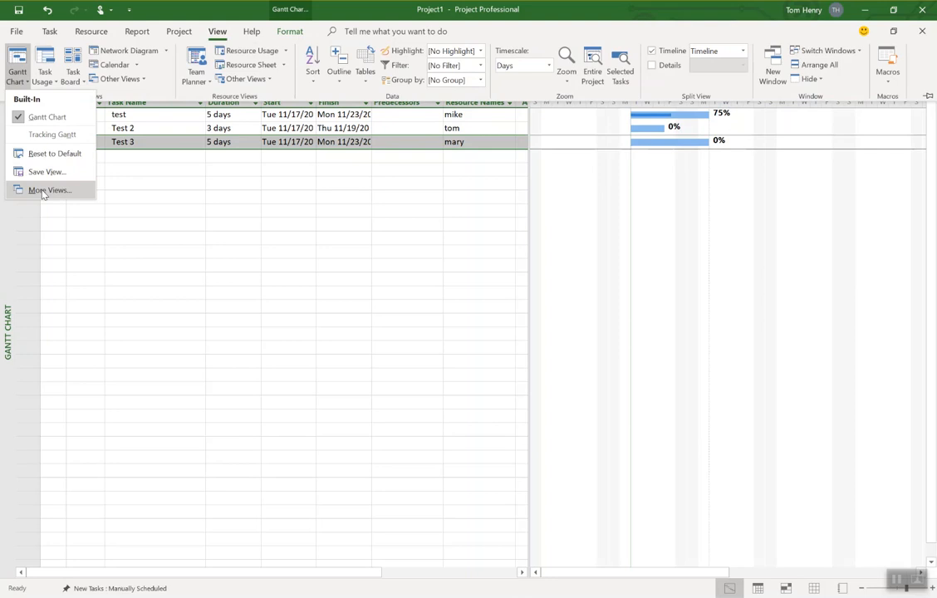
mouse_move(49, 191)
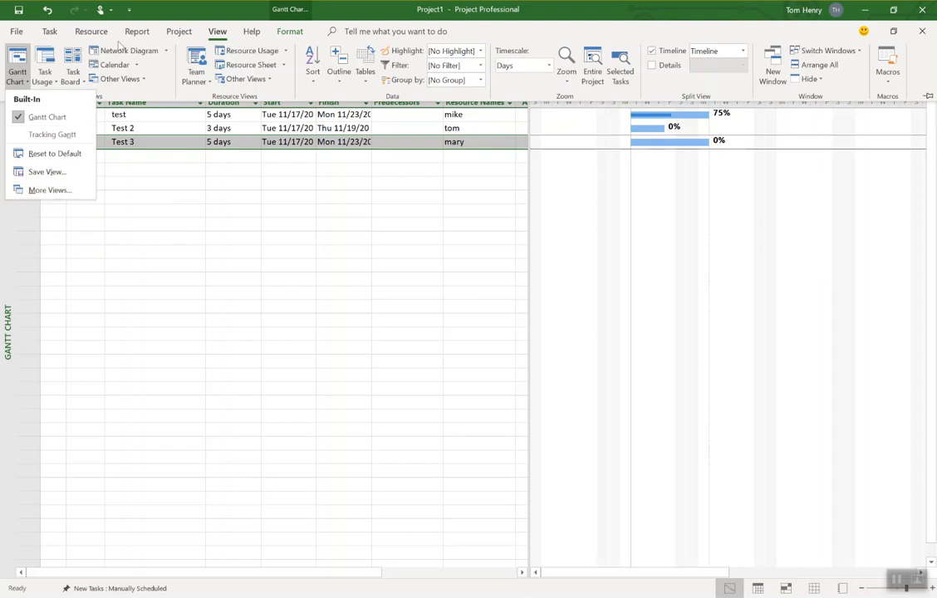
mouse_move(152, 32)
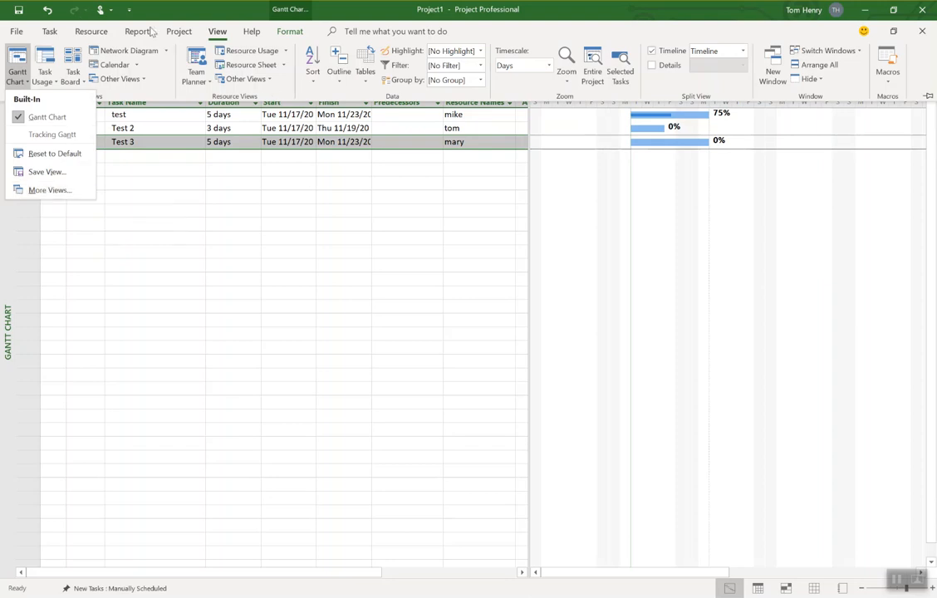
mouse_move(49, 191)
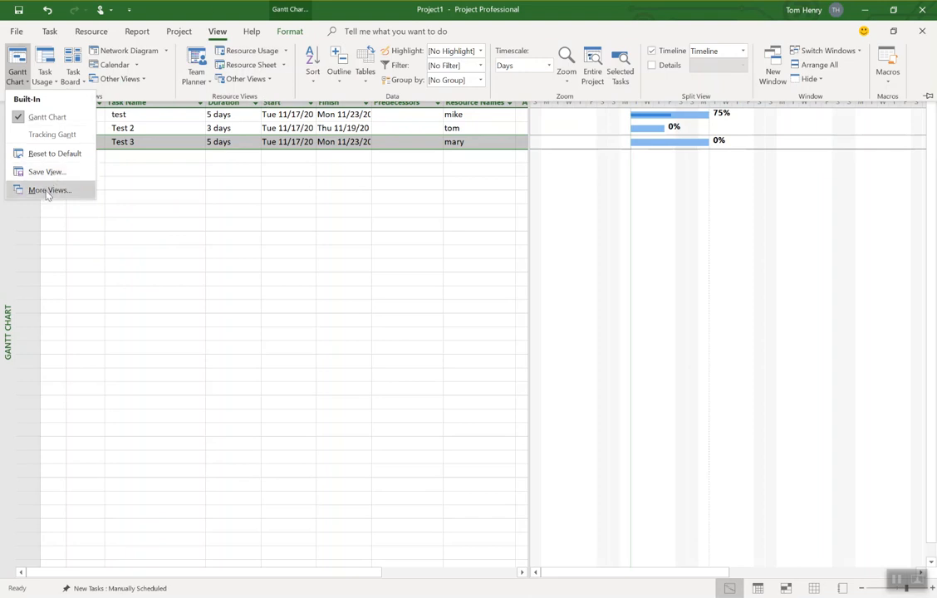
left_click(49, 190)
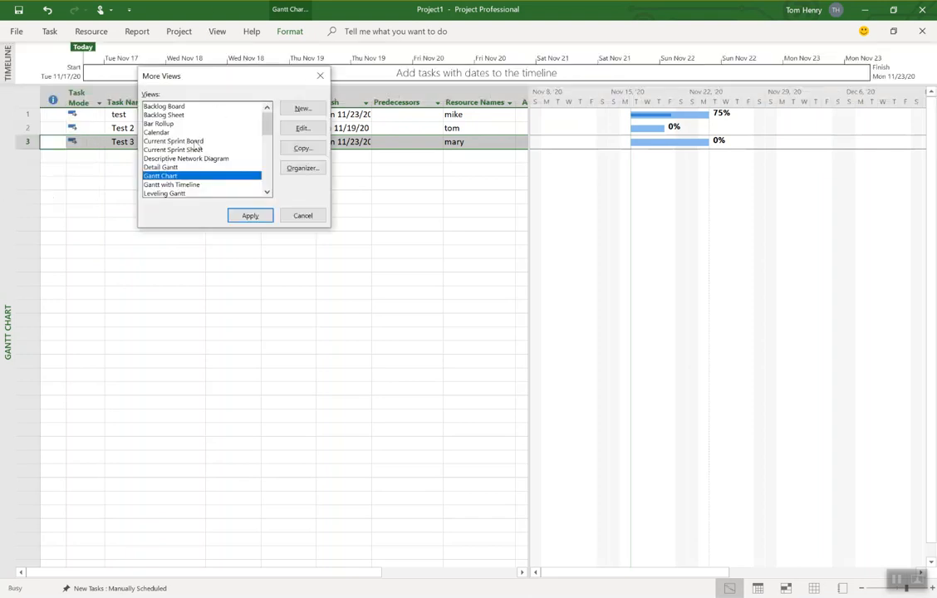
scroll("down", 3)
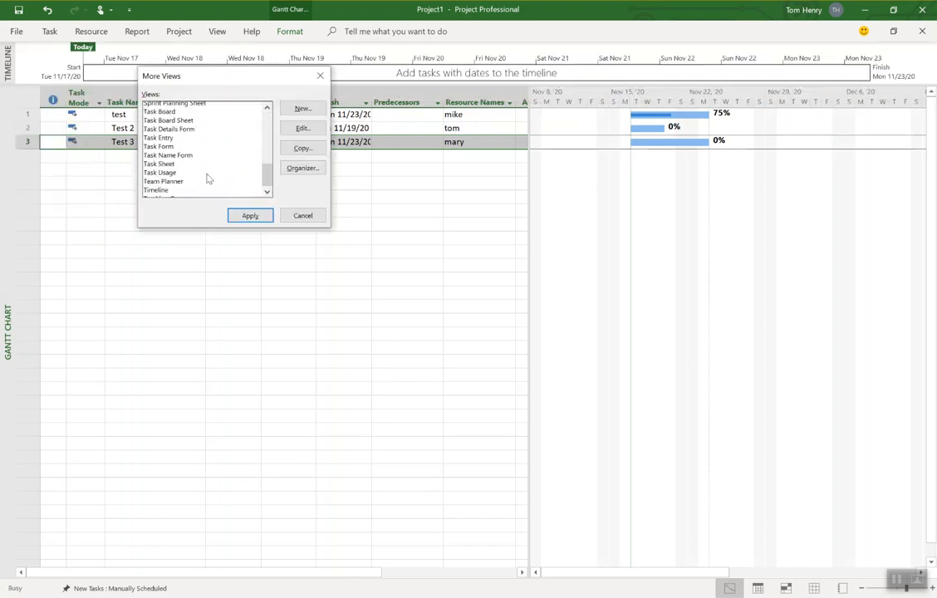
left_click(165, 194)
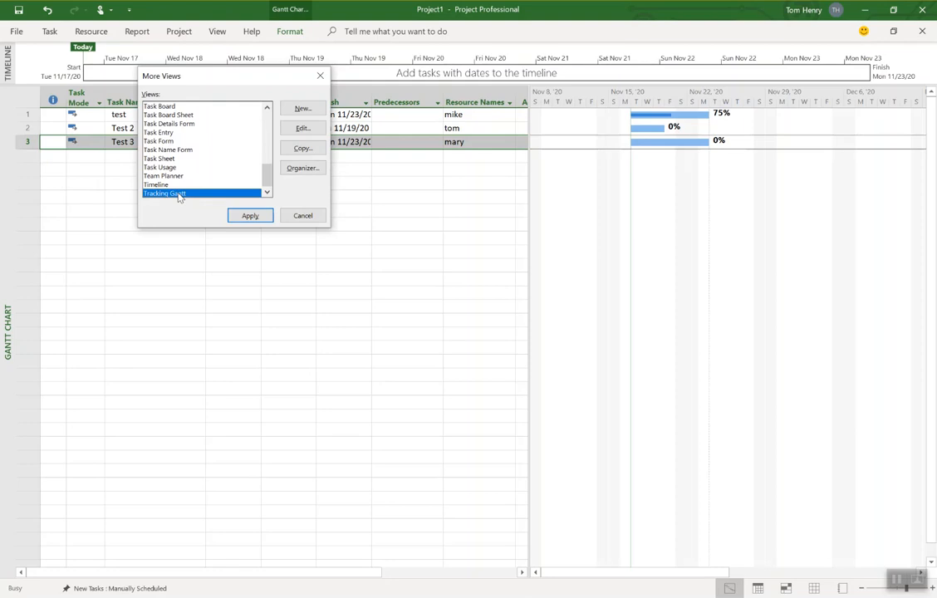
mouse_move(218, 203)
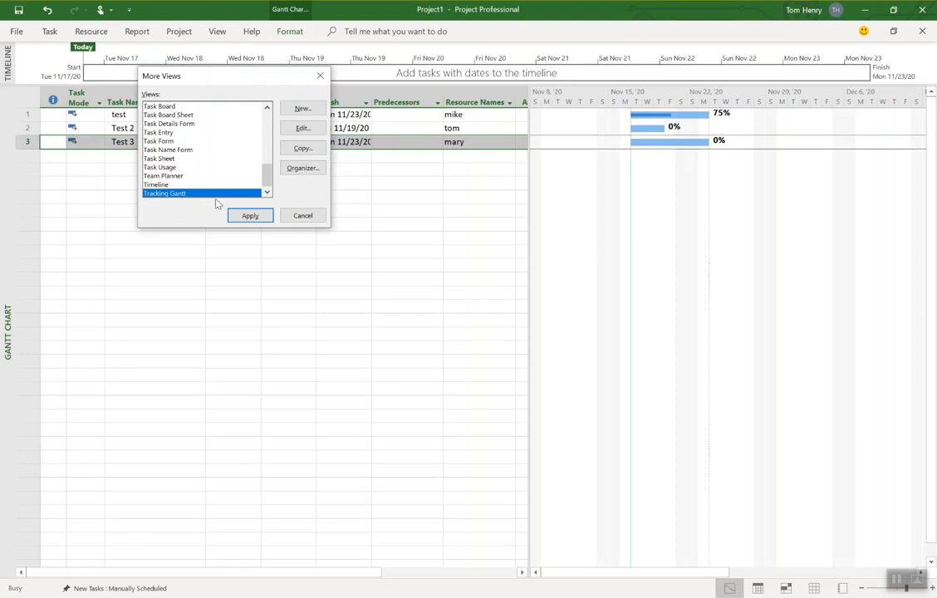
left_click(250, 216)
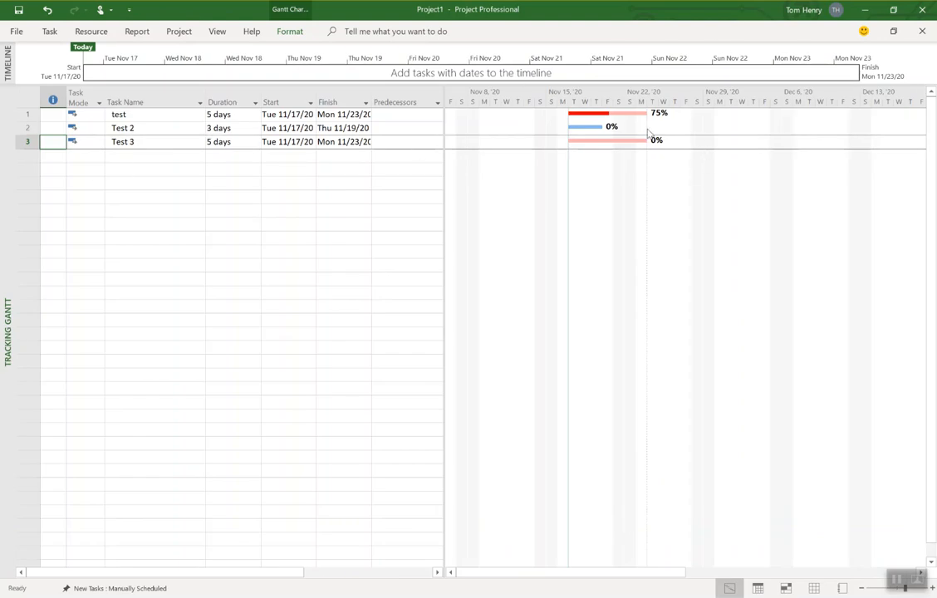
mouse_move(663, 116)
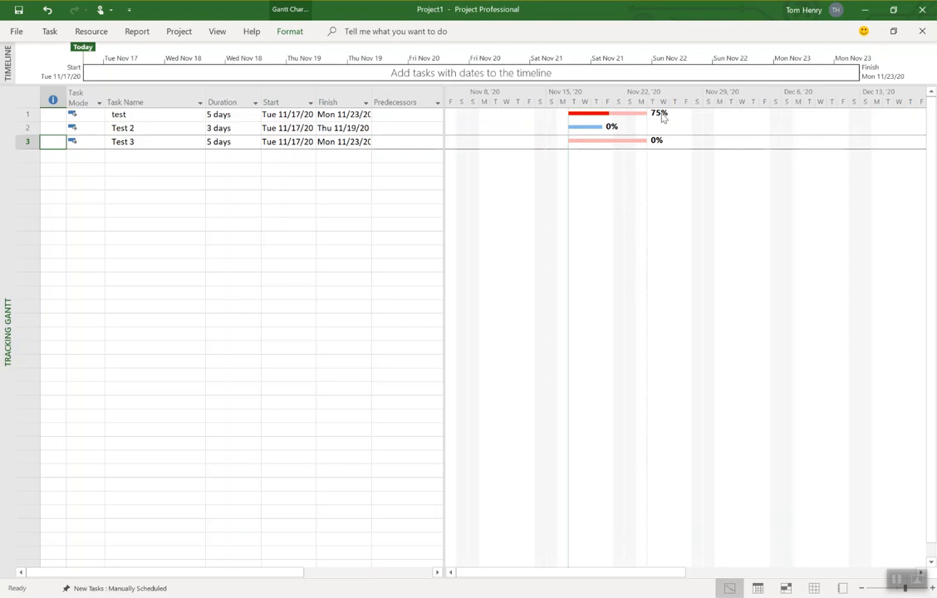
mouse_move(642, 159)
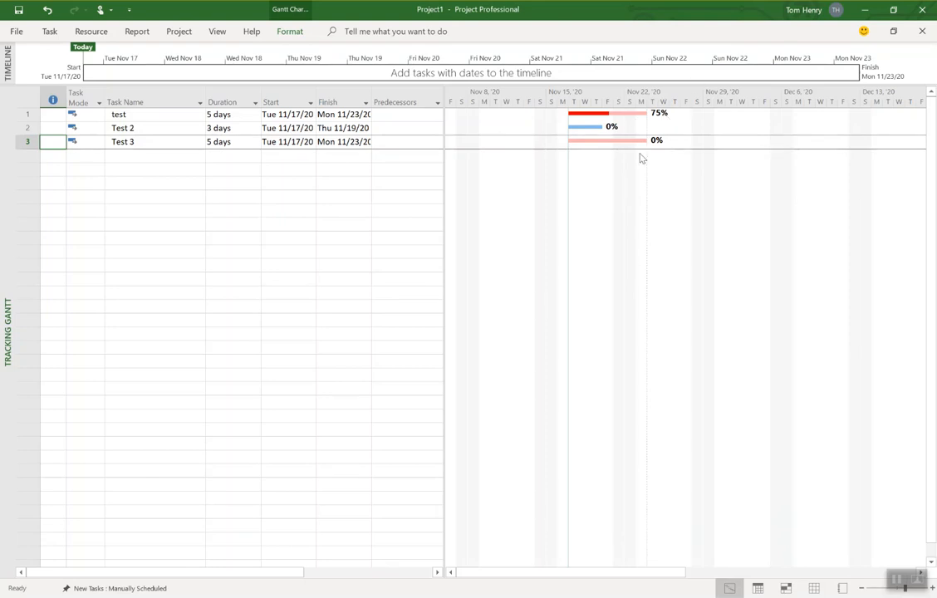
mouse_move(629, 131)
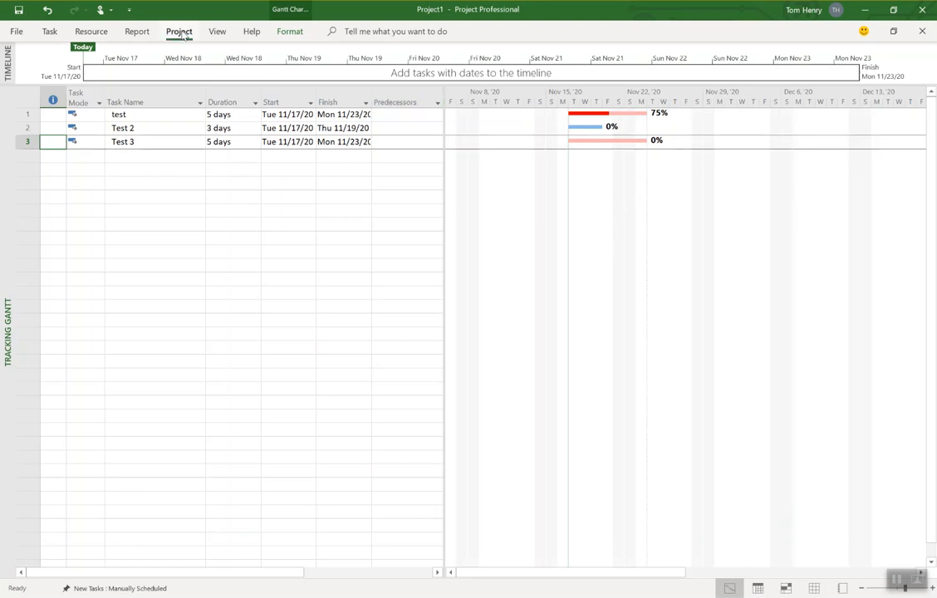
Step: Save a baseline for the entire project so baseline bars show under each task
left_click(408, 67)
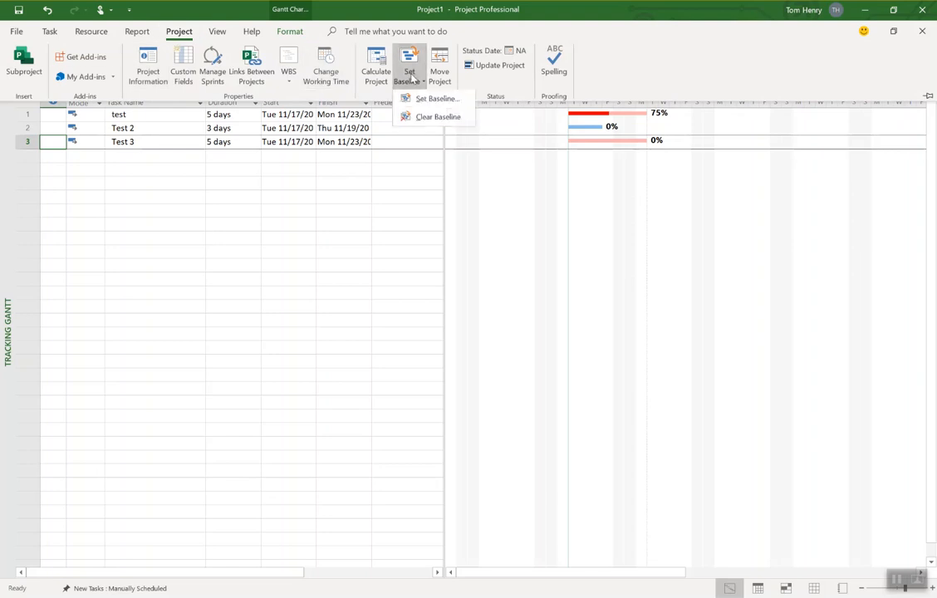
left_click(435, 98)
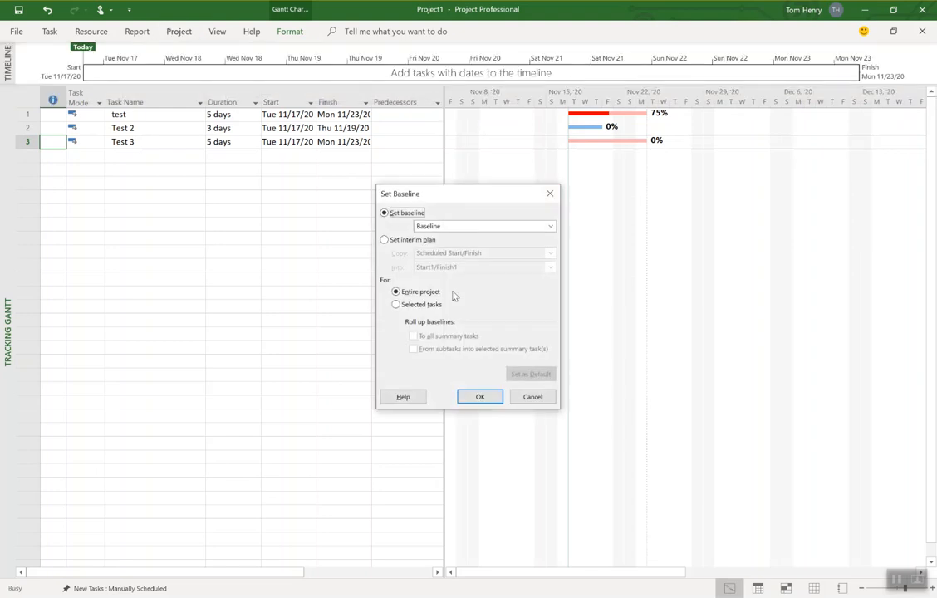
left_click(480, 397)
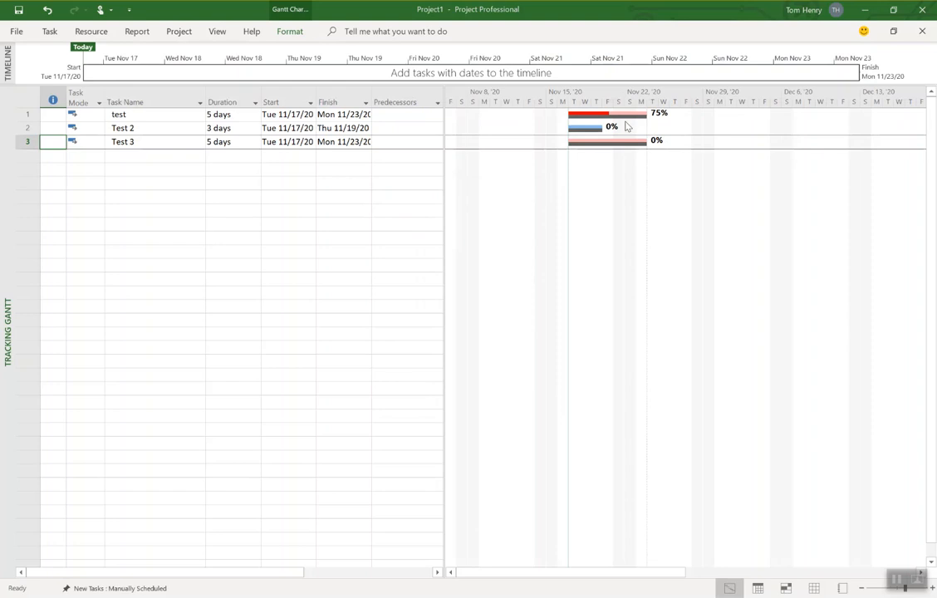
mouse_move(657, 131)
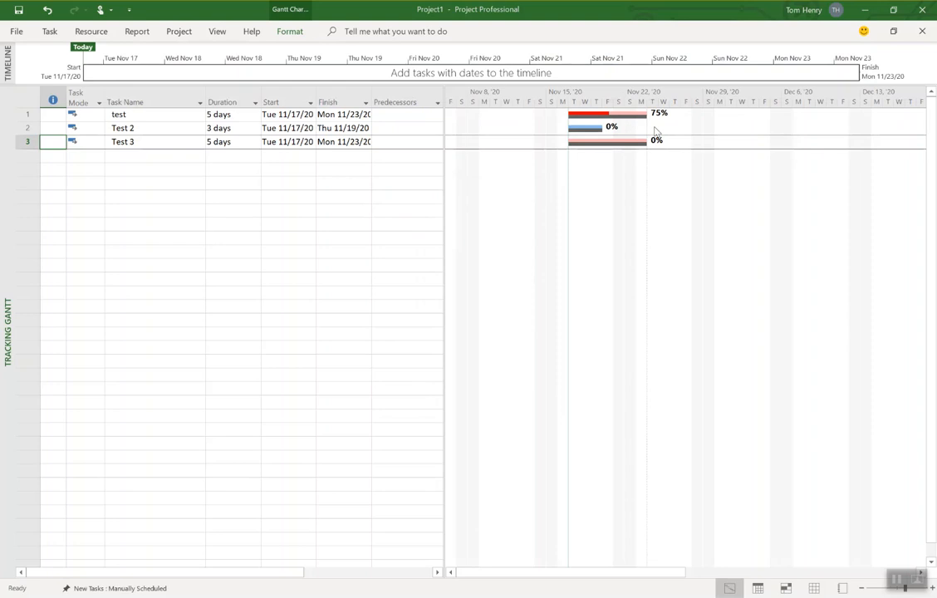